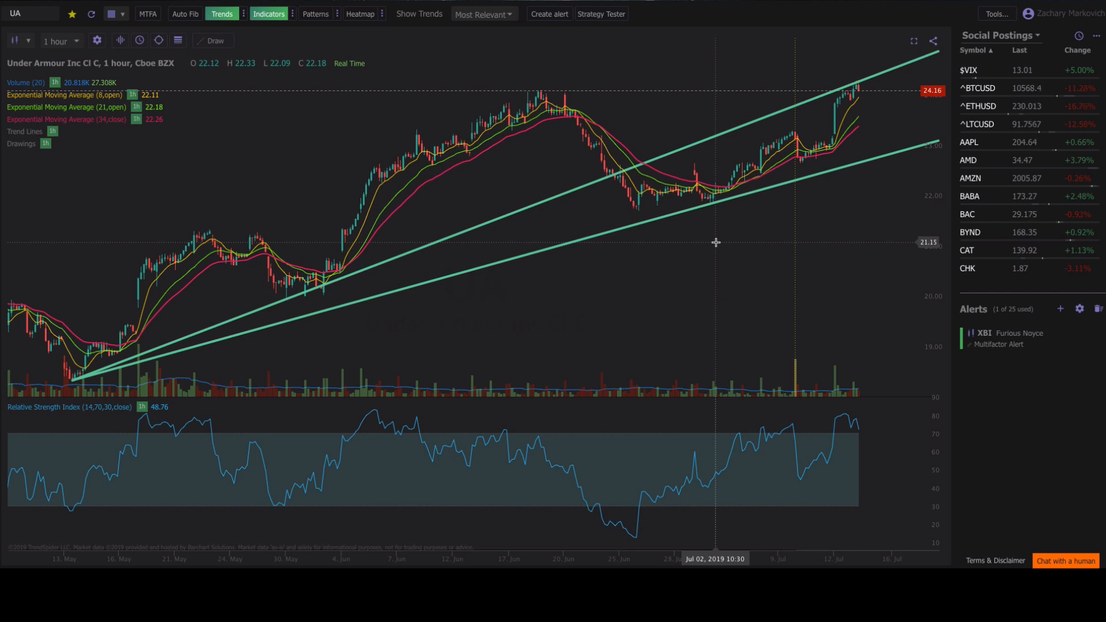
pyautogui.moveTo(680, 227)
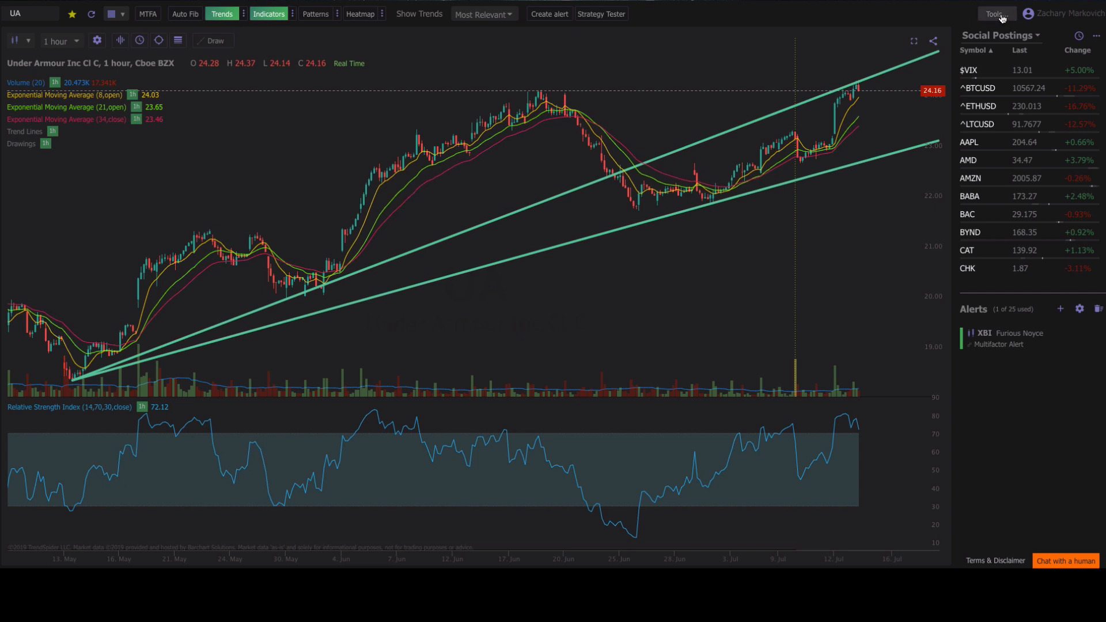
# Bring up the Tools menu listing alerts, notes, watch lists and the templates manager
pyautogui.click(995, 14)
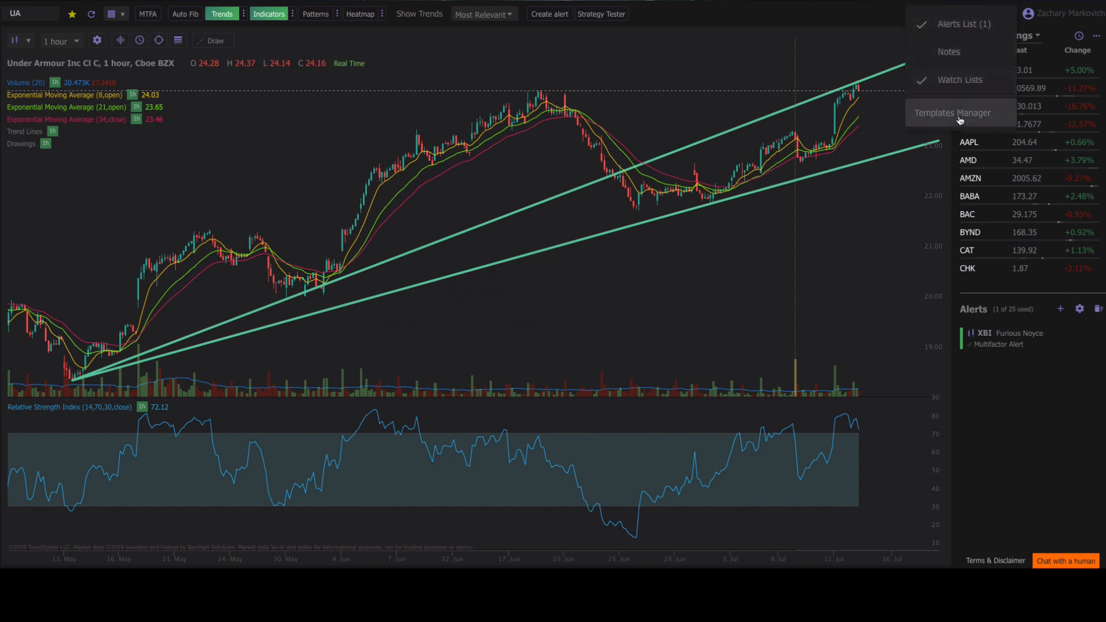
# Browse the Script Templates Manager's saved templates such as DMI uptrend, RSI oversold and EMA crossovers
pyautogui.click(954, 112)
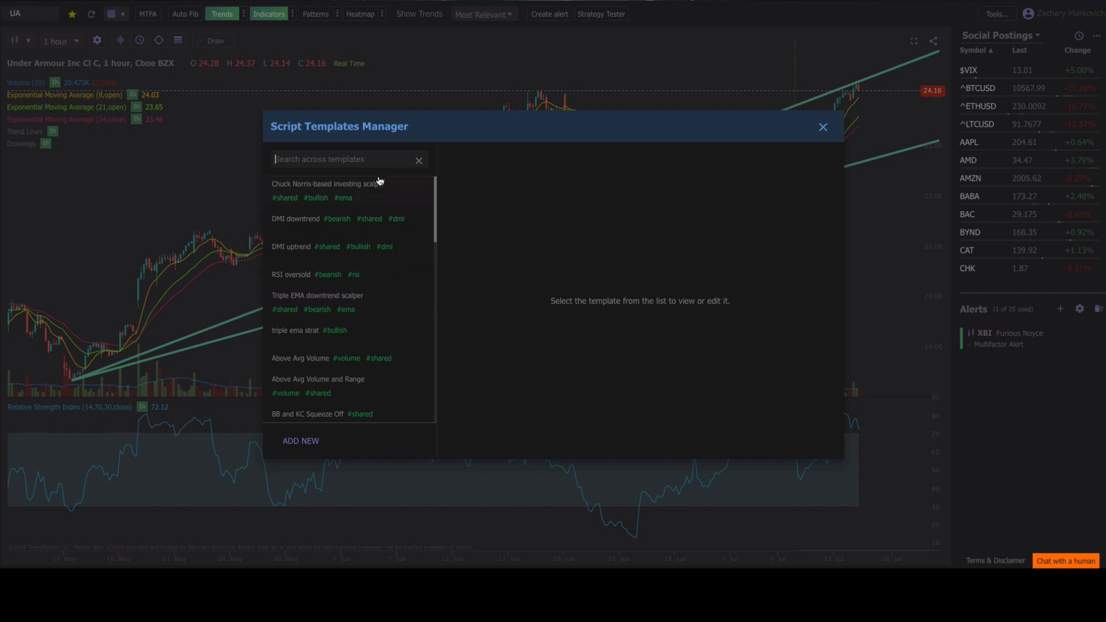
pyautogui.moveTo(380, 297)
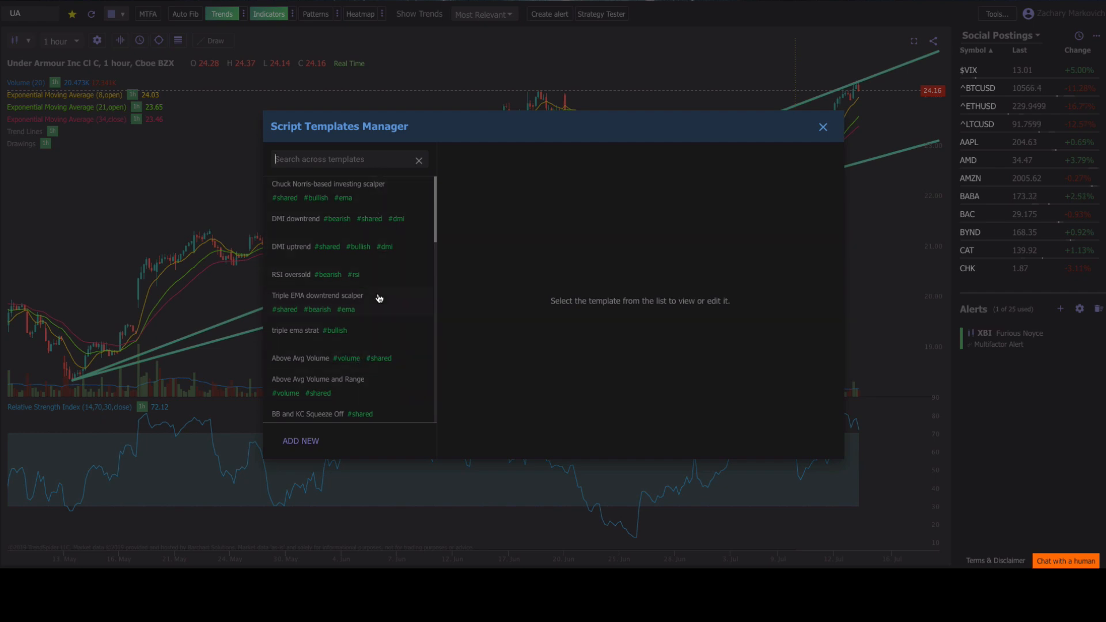
pyautogui.scroll(-3)
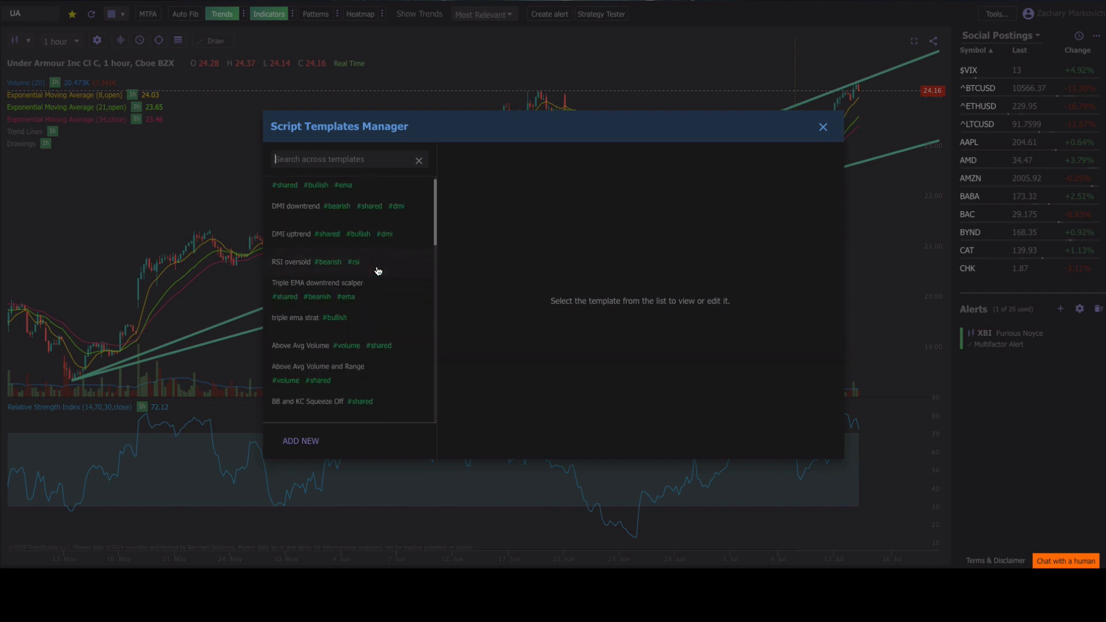
pyautogui.scroll(-3)
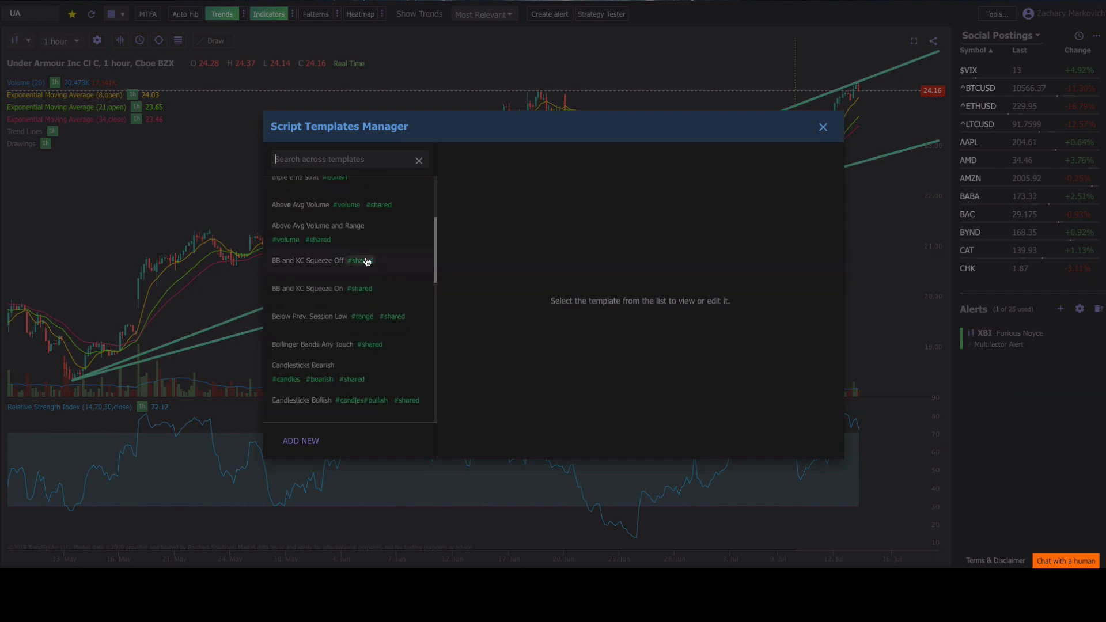
pyautogui.scroll(-3)
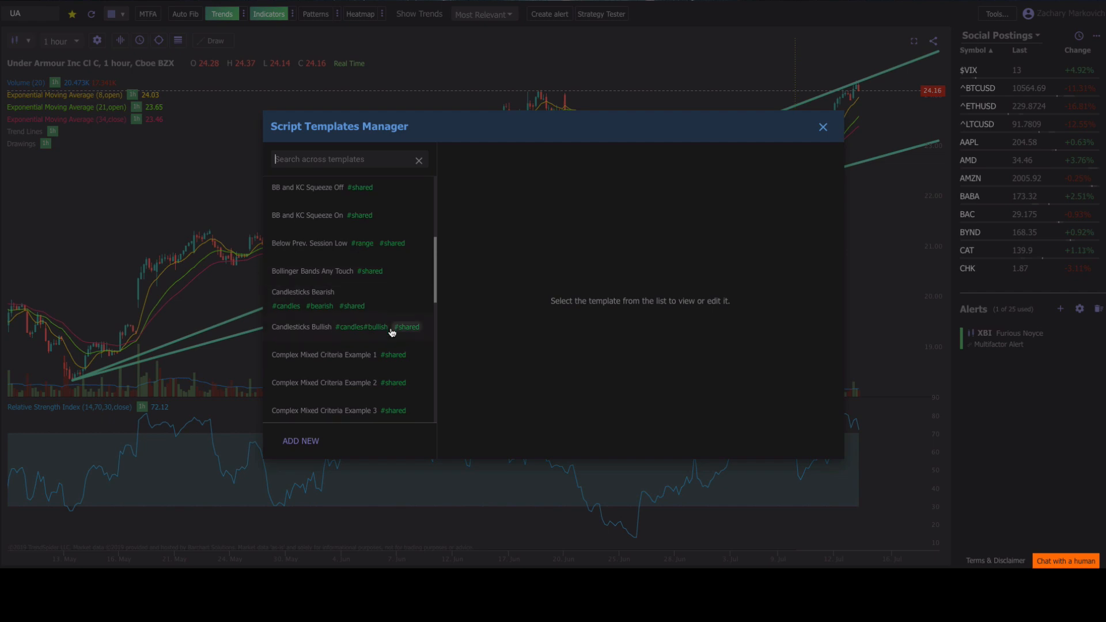
pyautogui.scroll(-3)
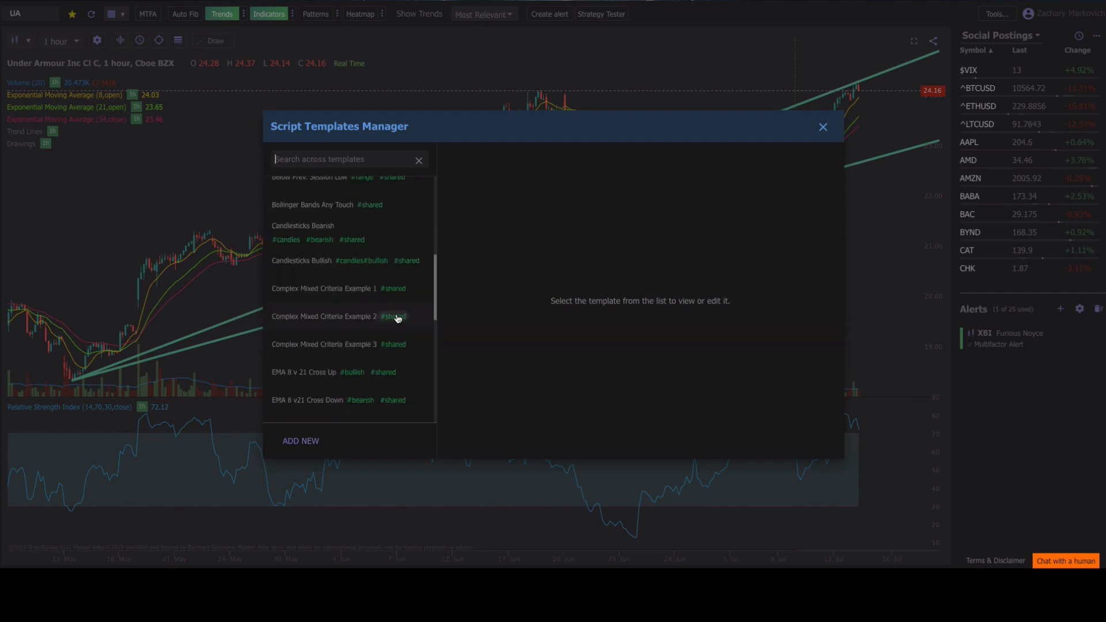
pyautogui.scroll(-3)
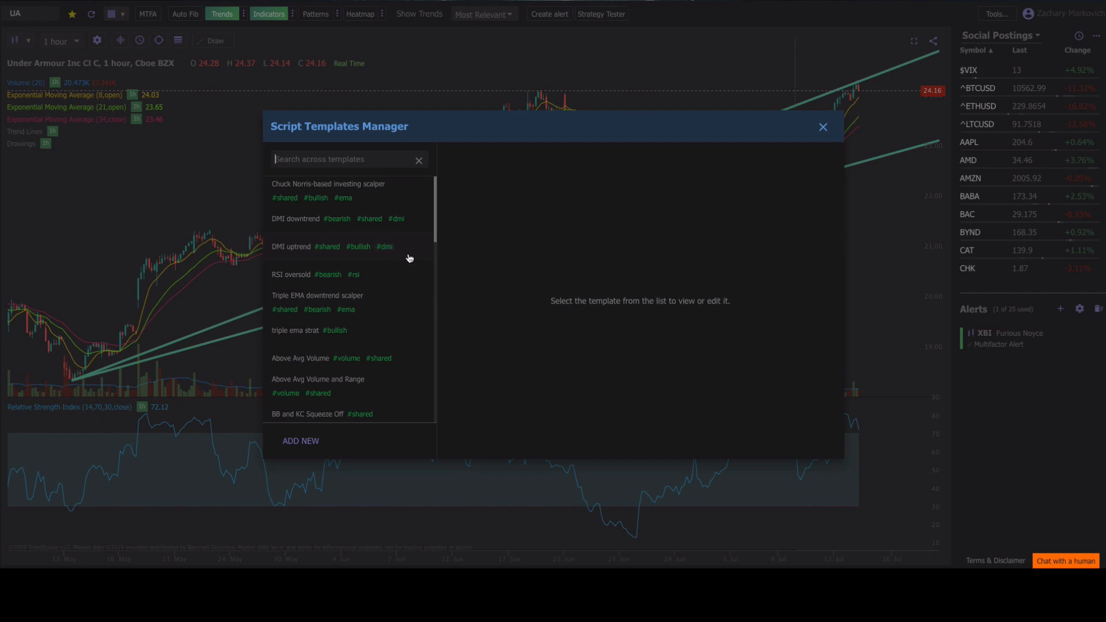
pyautogui.moveTo(367, 331)
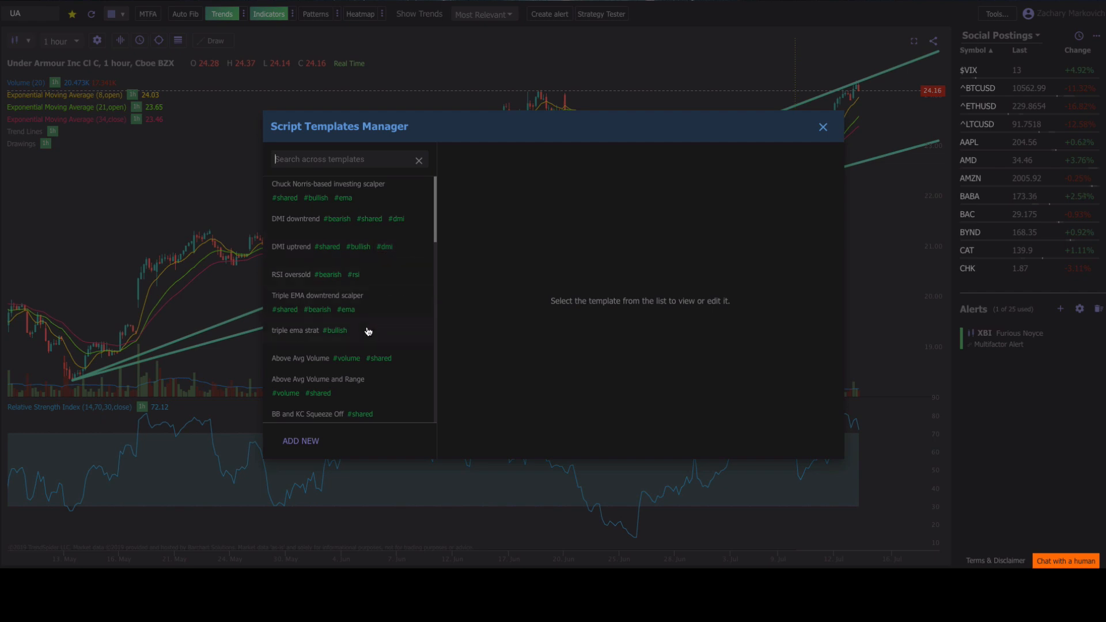
pyautogui.moveTo(376, 329)
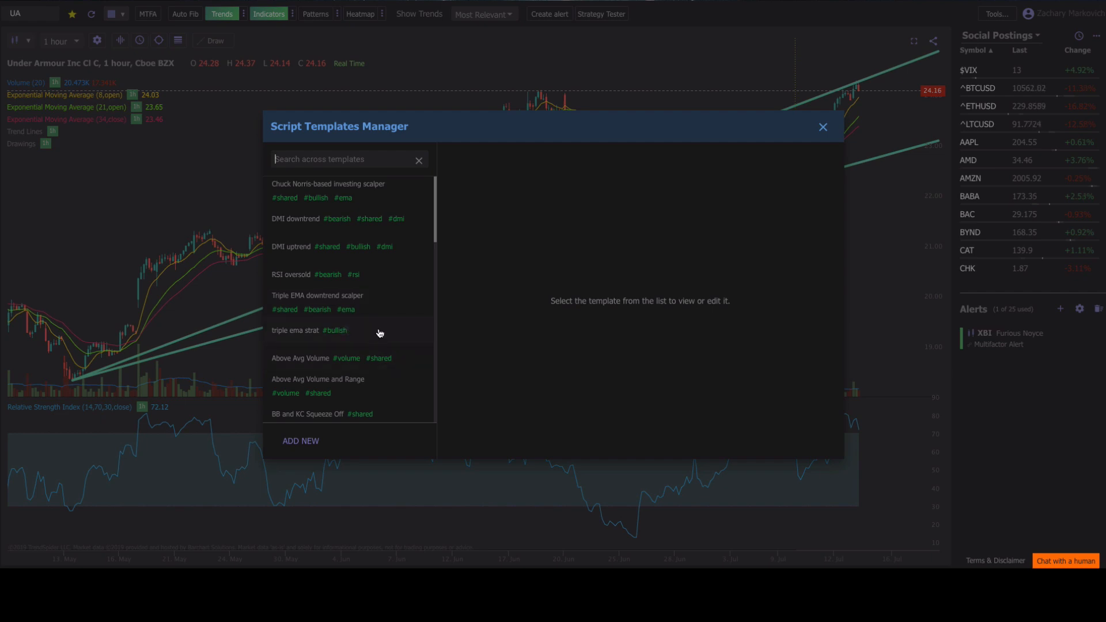
# Tag the 'triple ema strat' template with #ema alongside #bullish and save it
pyautogui.click(296, 331)
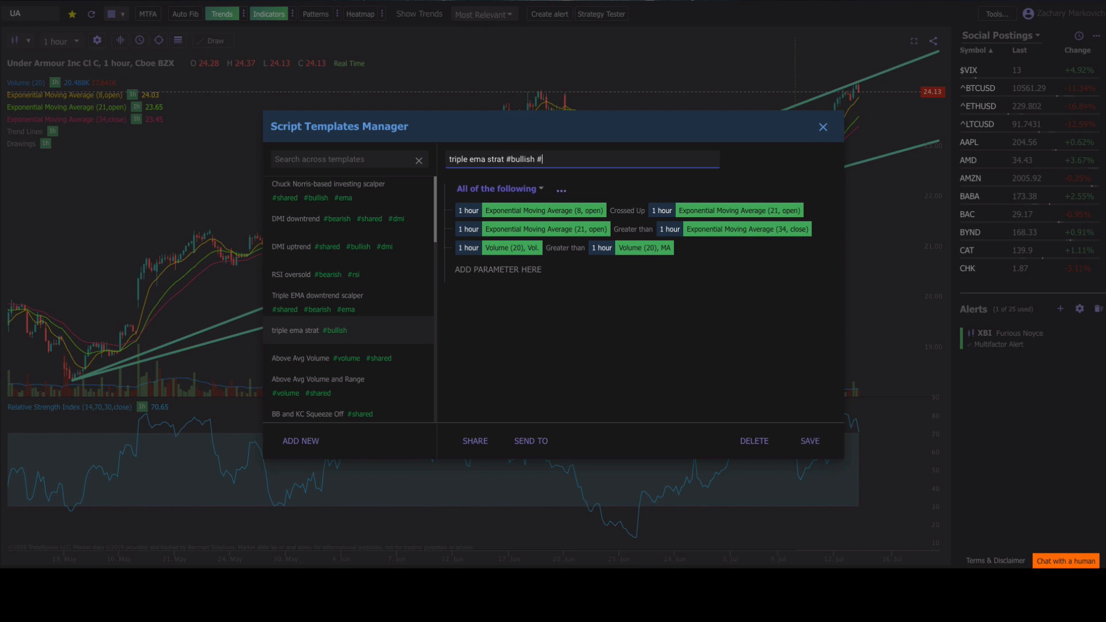
pyautogui.write('ema')
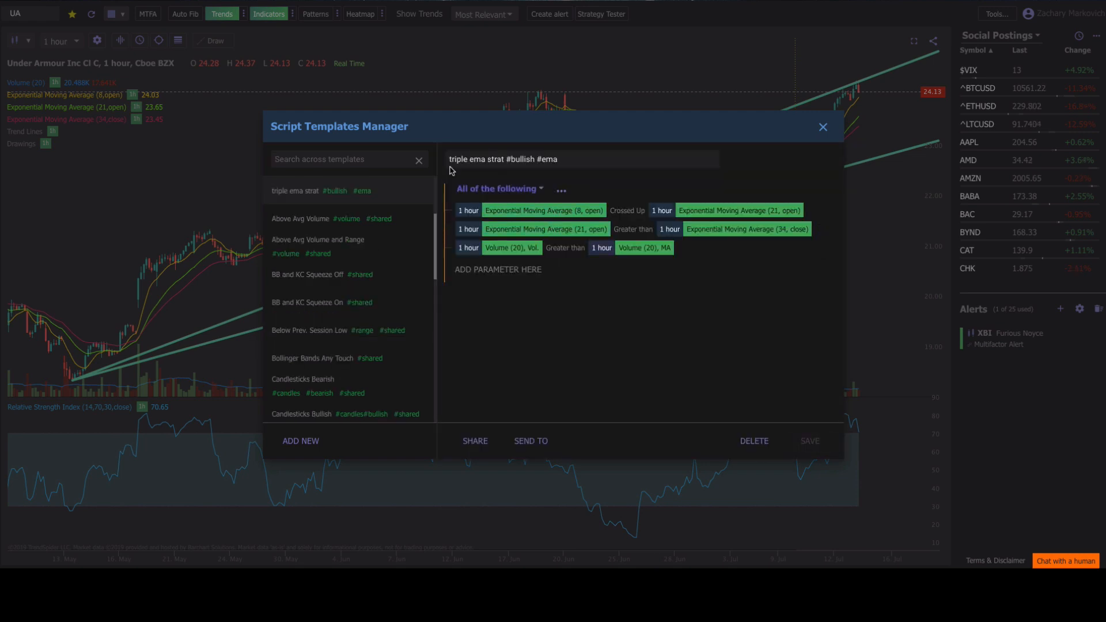
pyautogui.click(338, 159)
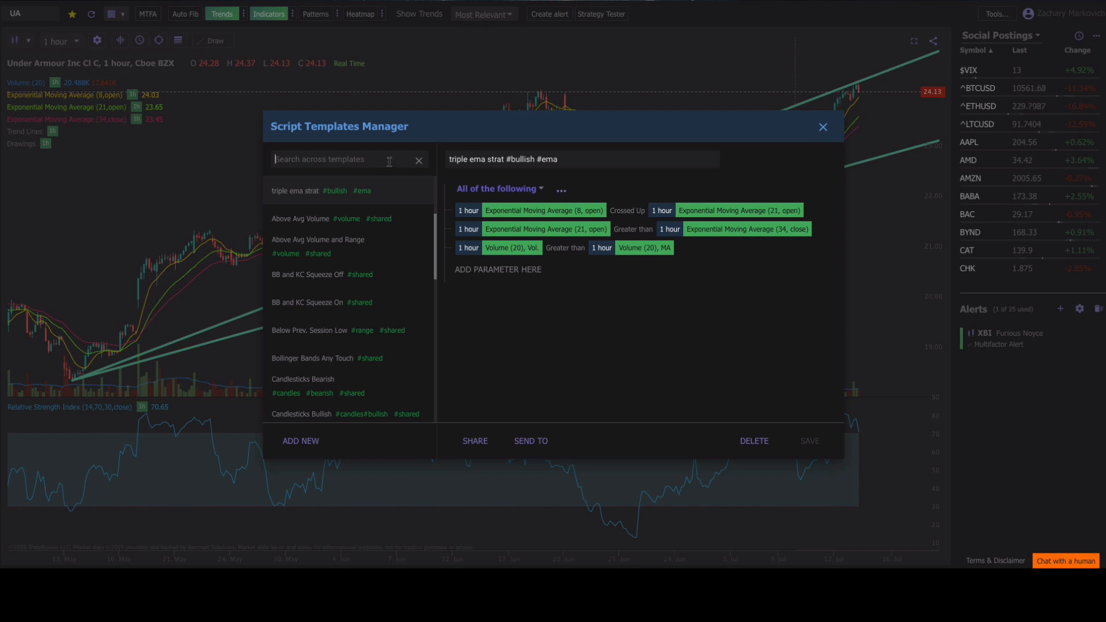
# Filter the templates by #ema, then clear the filter
pyautogui.write('#')
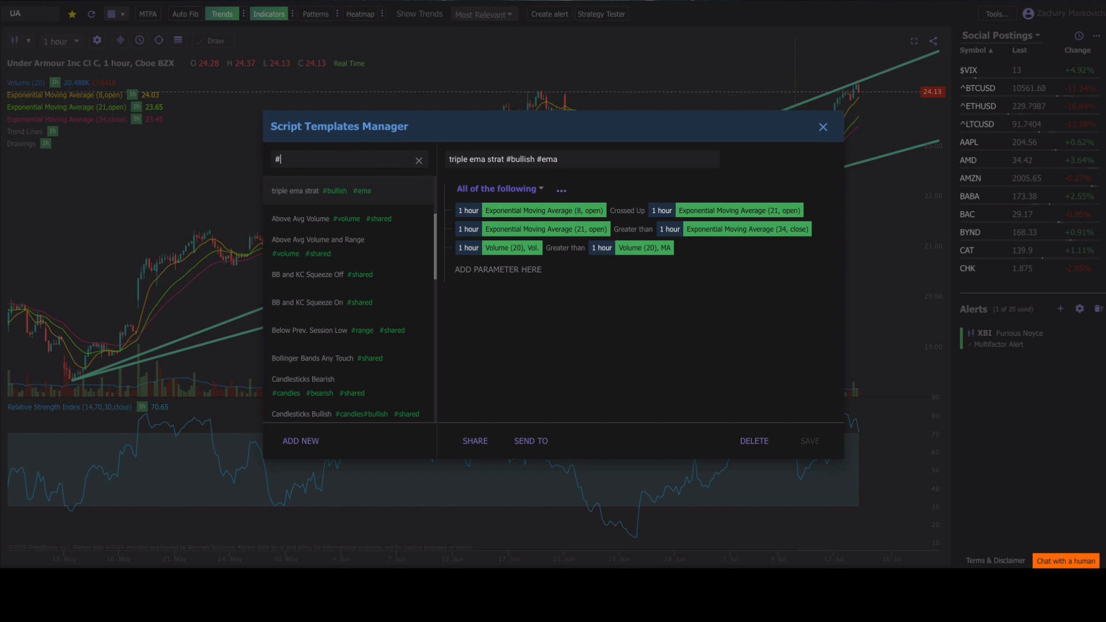
pyautogui.write('ema')
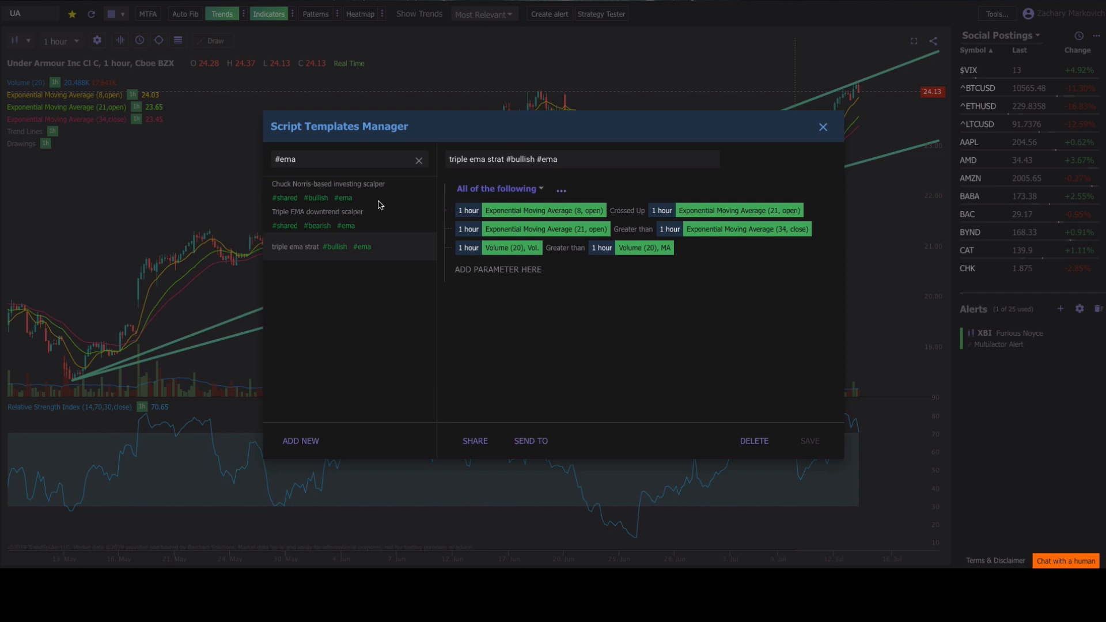
pyautogui.moveTo(382, 238)
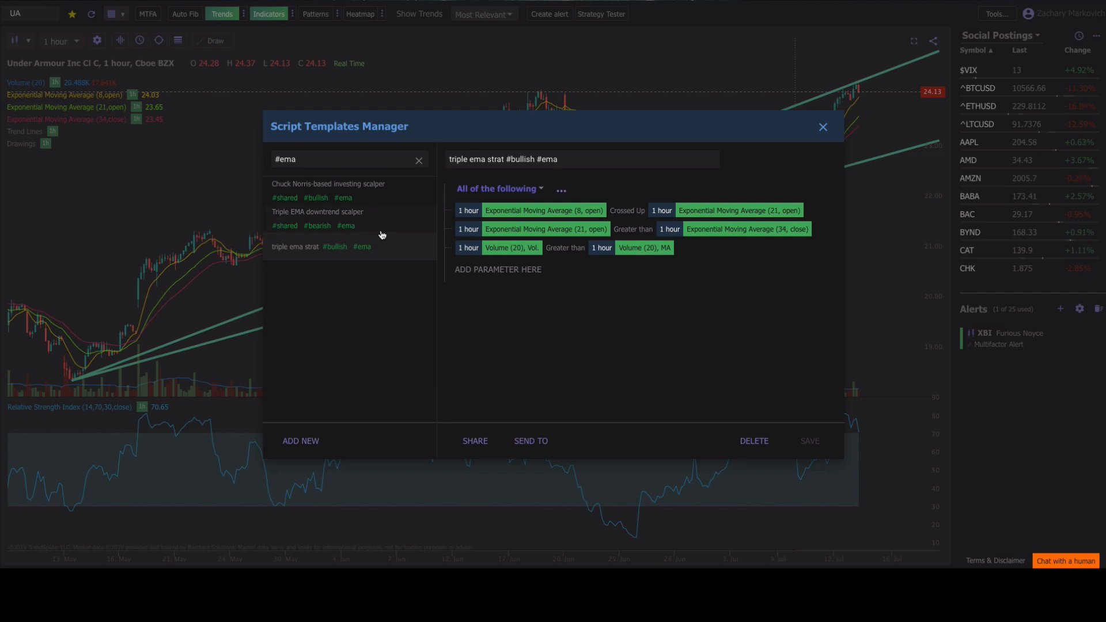
pyautogui.moveTo(348, 242)
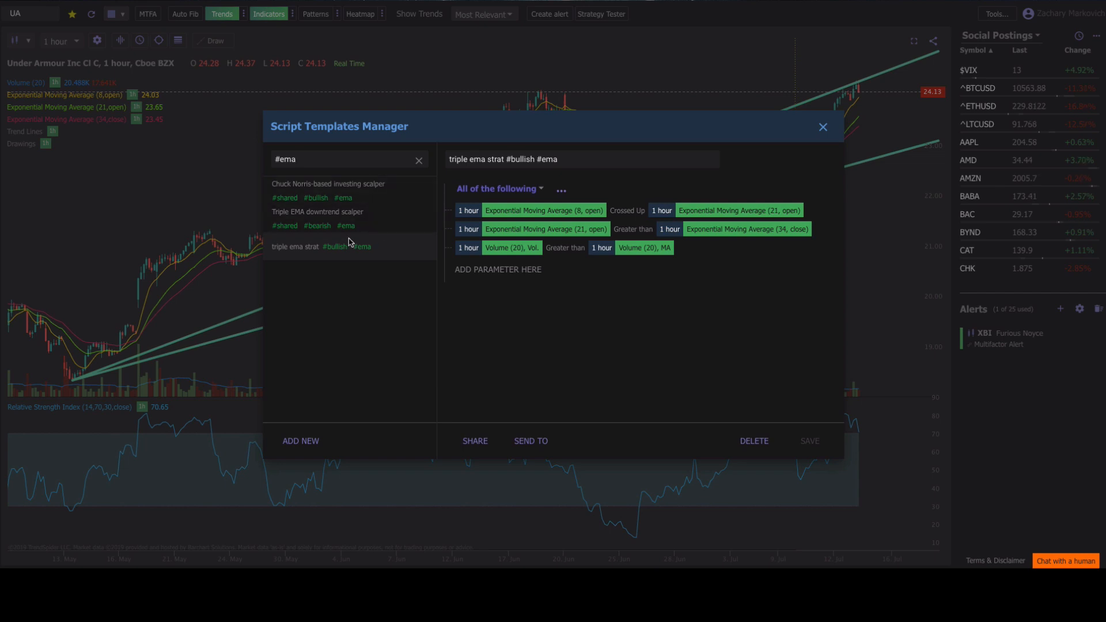
pyautogui.click(327, 184)
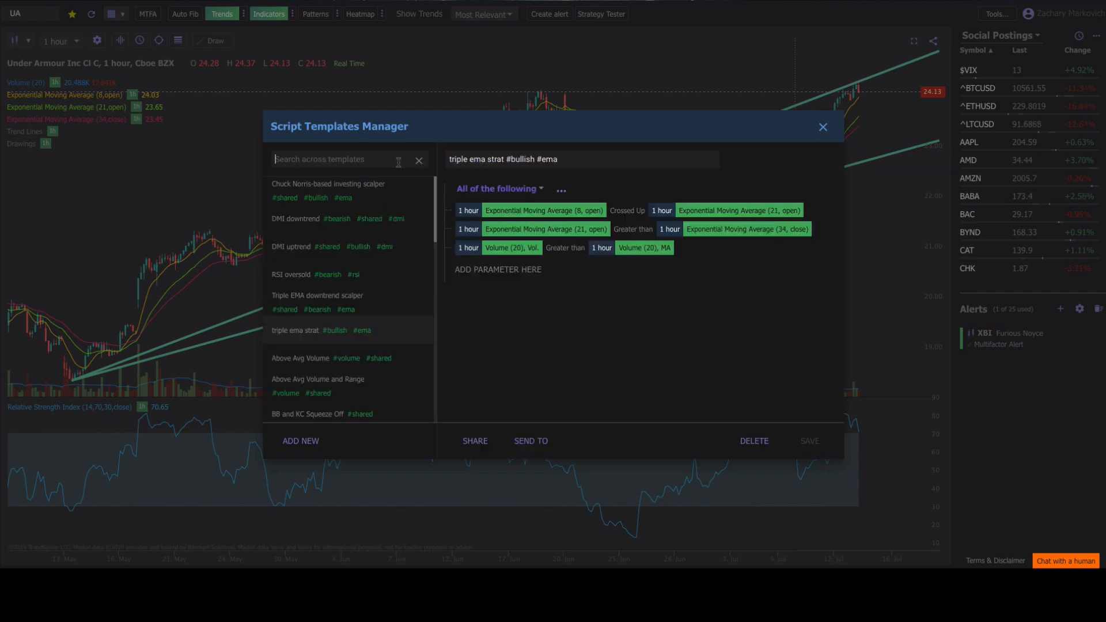
# Filter by #rsi, view RSI Overbought on 3 Timeframes then RSI oversold, and list all templates again
pyautogui.write('#rsi')
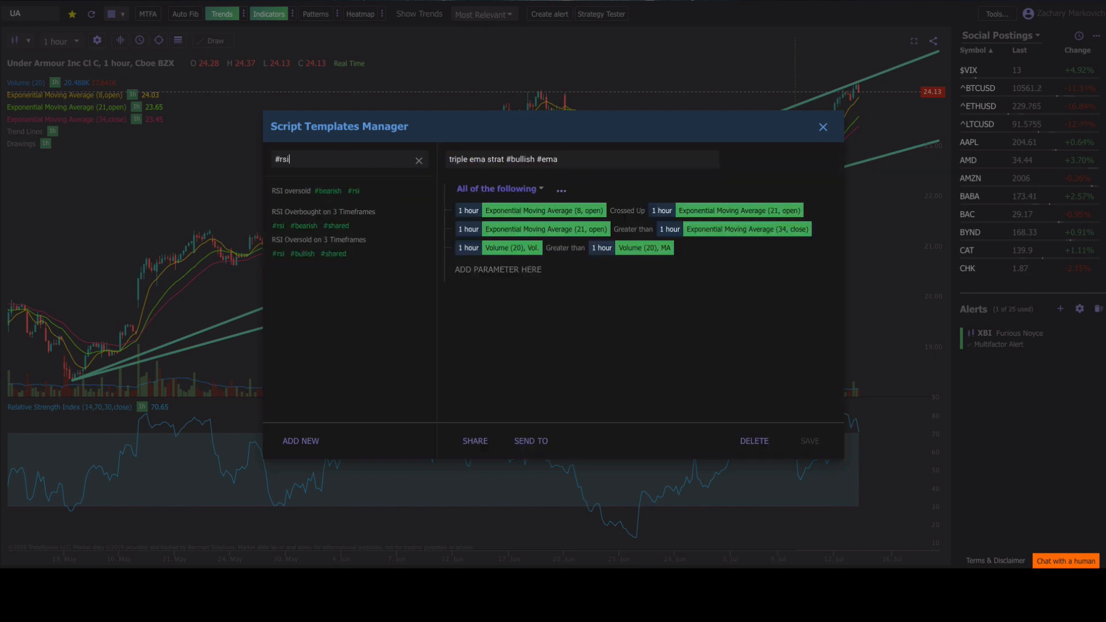
pyautogui.click(291, 190)
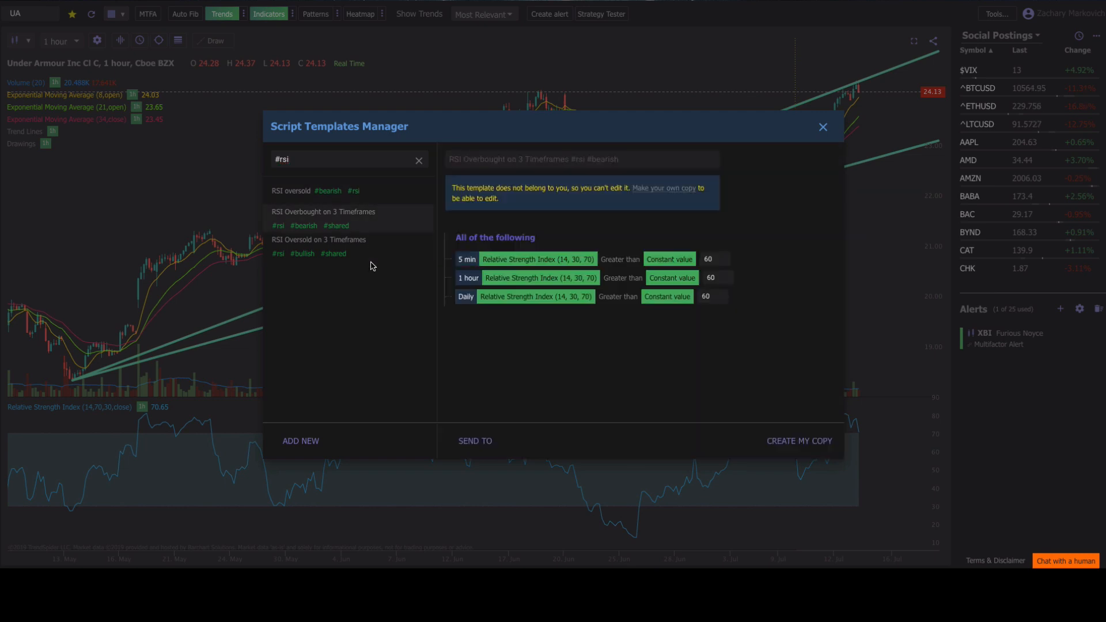
pyautogui.click(290, 190)
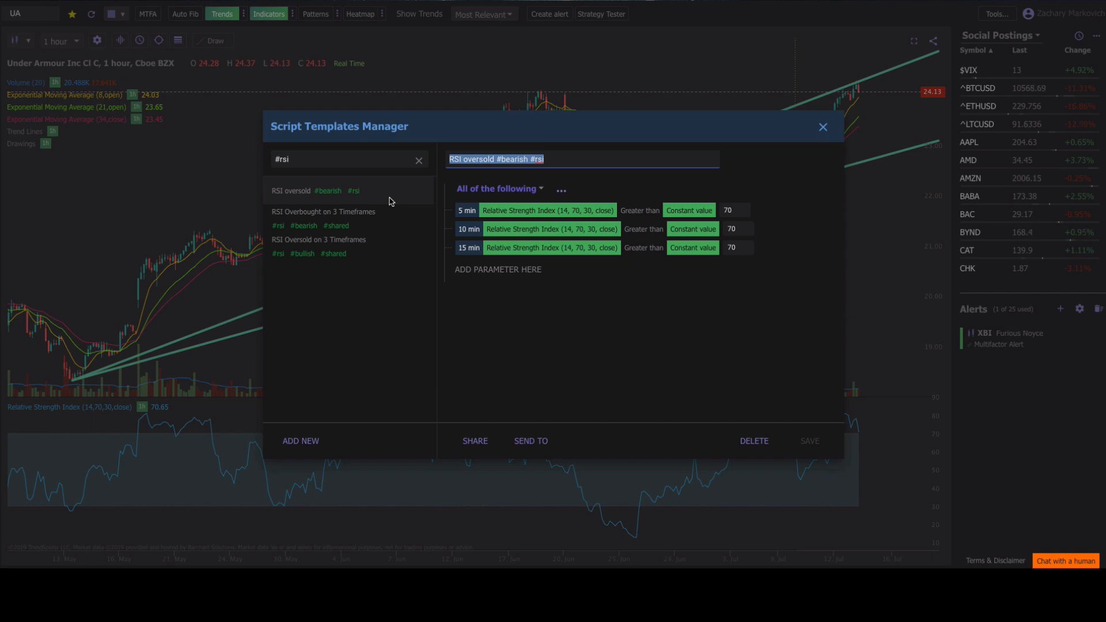
pyautogui.click(419, 159)
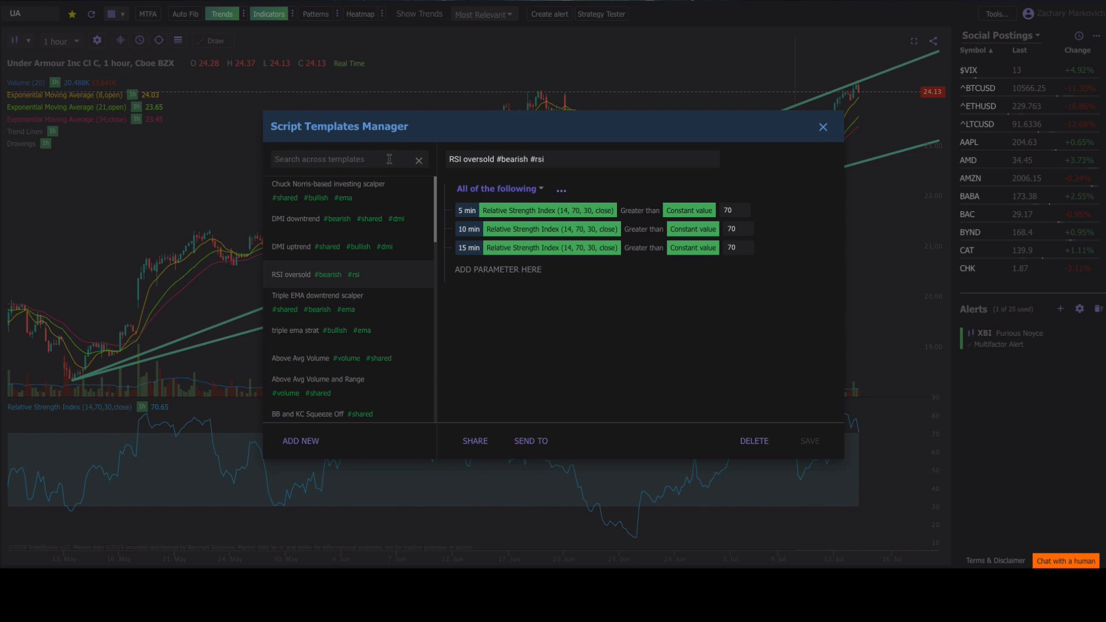
pyautogui.write('#shared')
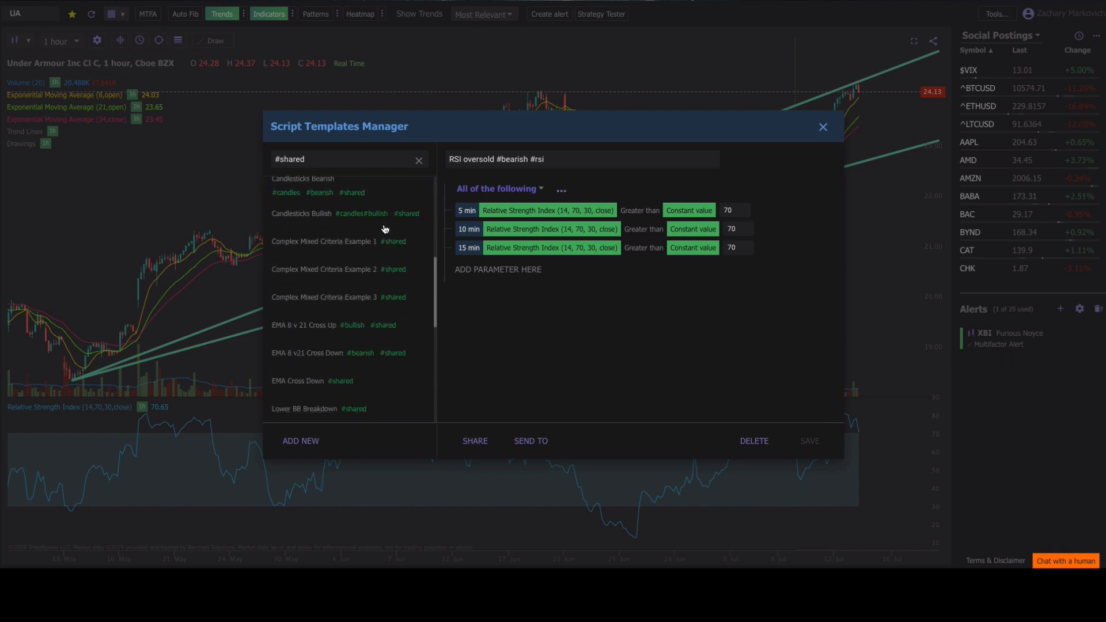
pyautogui.scroll(-3)
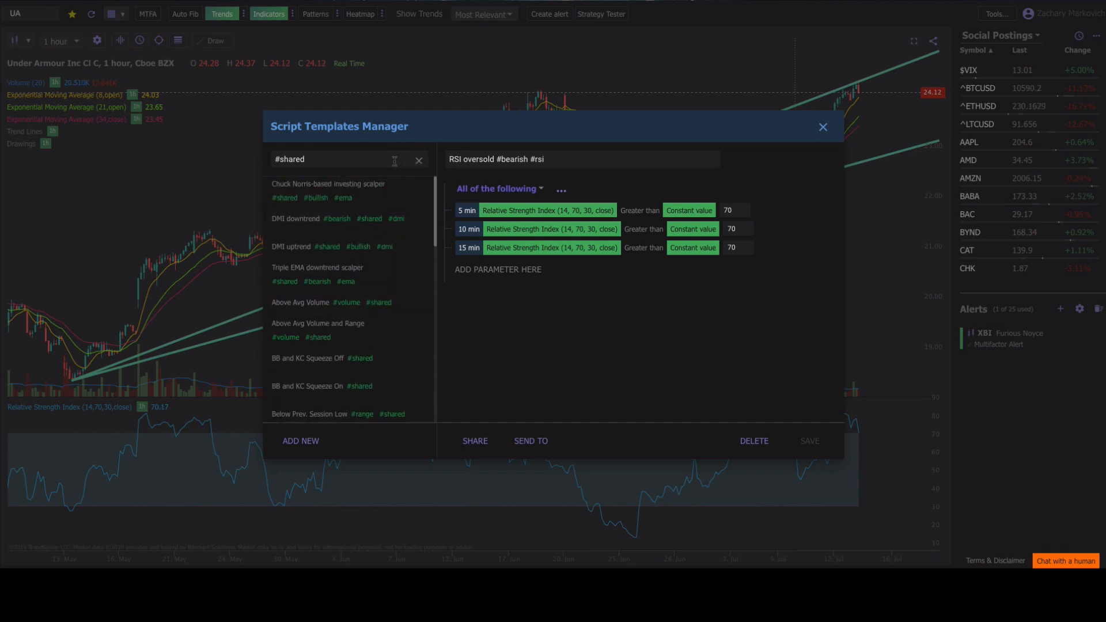
pyautogui.write('#bu')
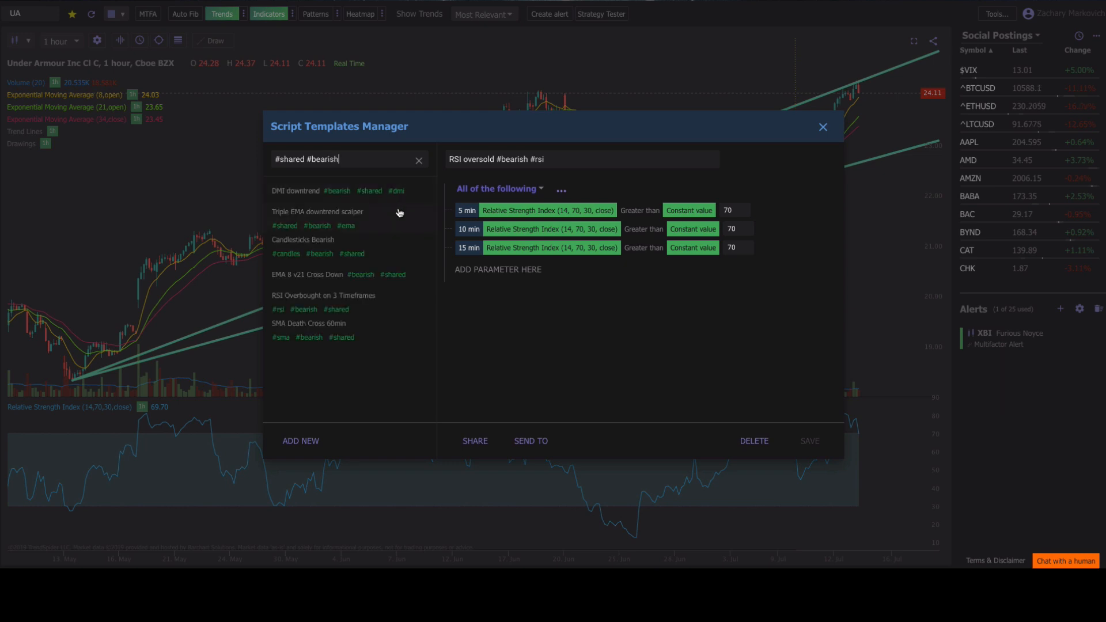
pyautogui.moveTo(413, 163)
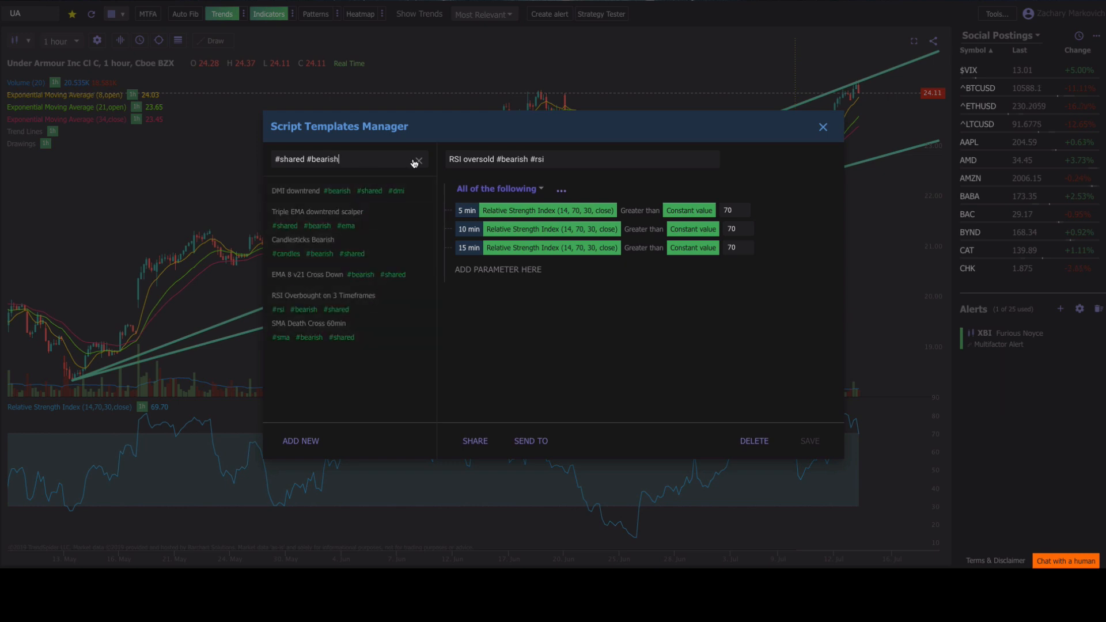
pyautogui.click(420, 159)
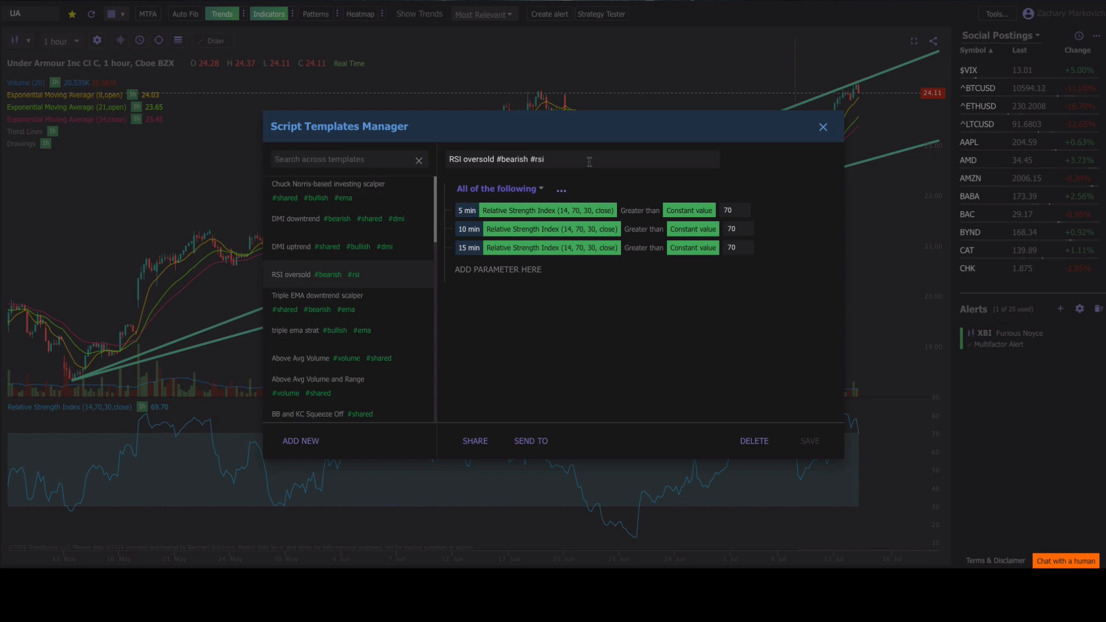
# Send the RSI oversold template to a new multi-factor alert on UA with its three RSI conditions
pyautogui.click(580, 159)
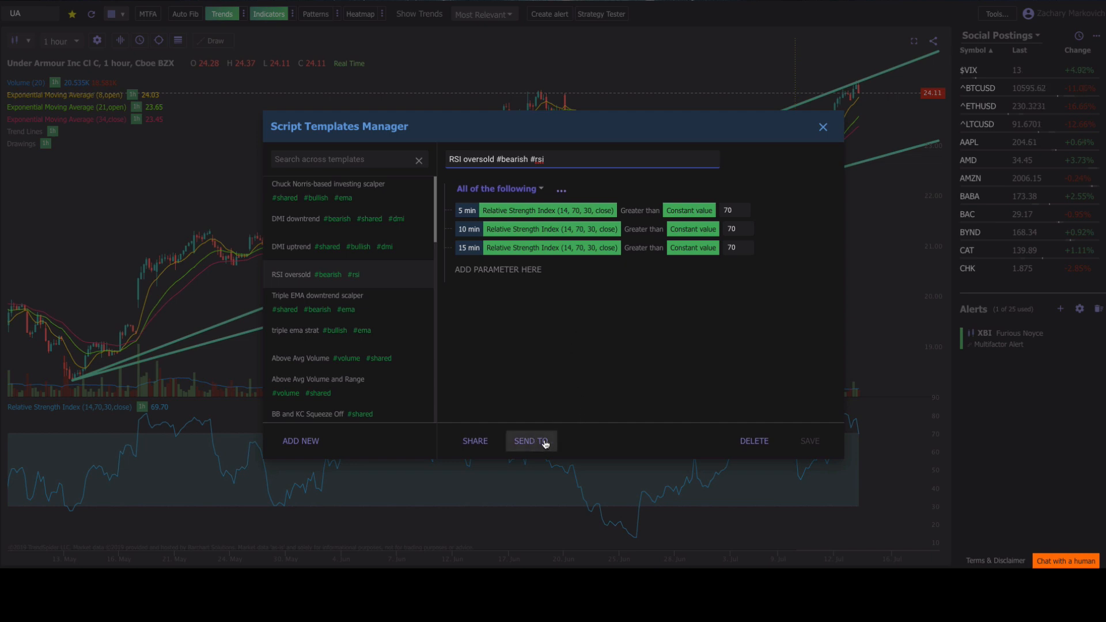
pyautogui.click(531, 441)
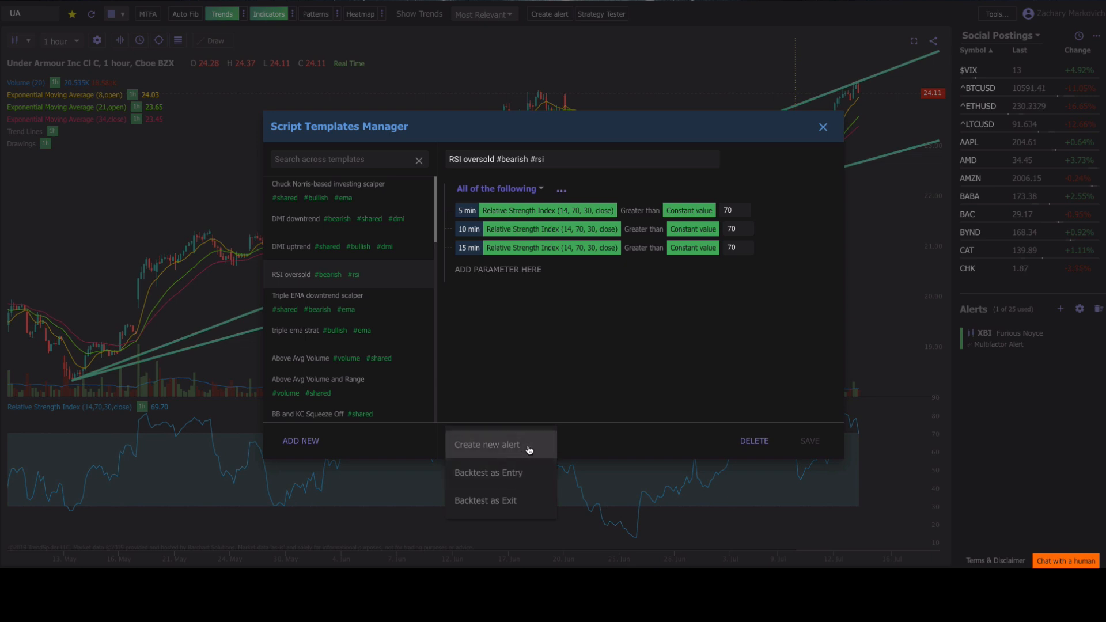
pyautogui.moveTo(529, 478)
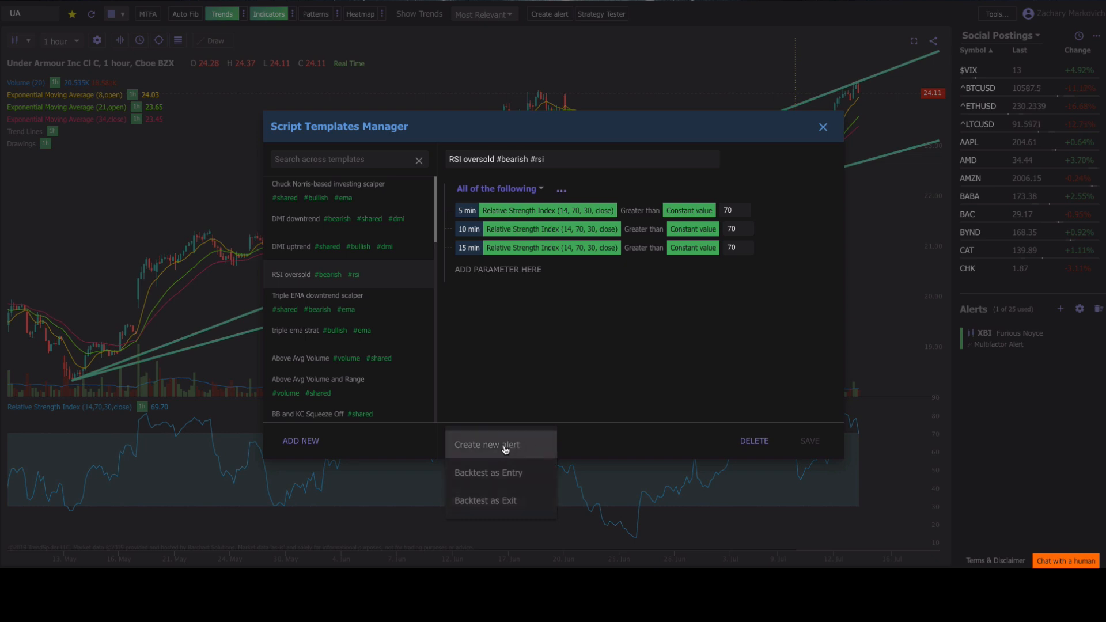
pyautogui.click(486, 445)
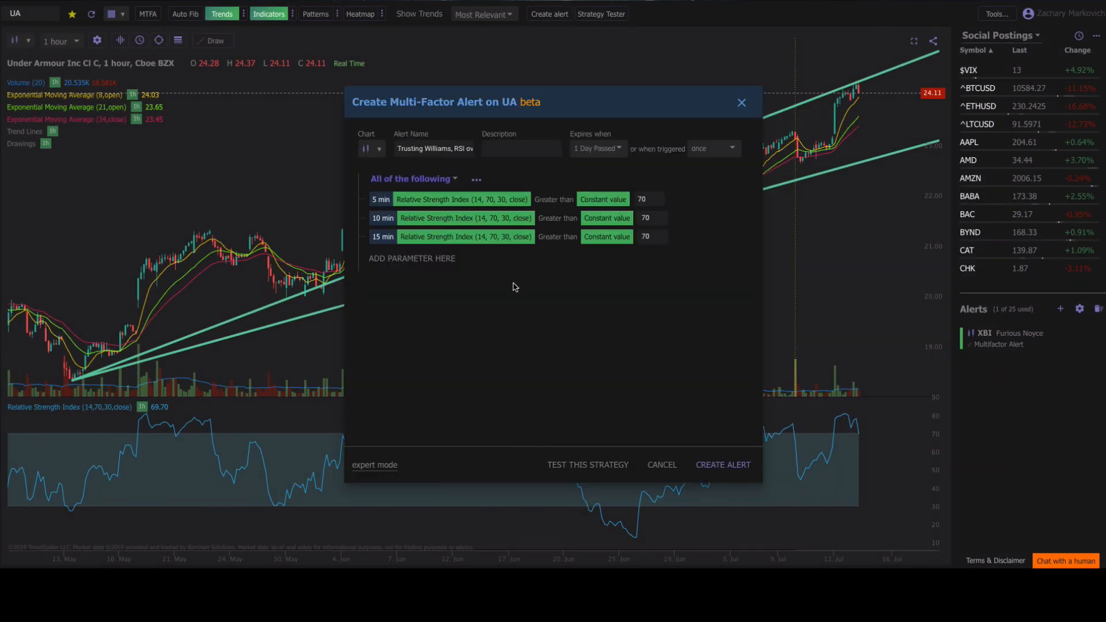
# Set the alert's expiry and create it, adding 'Trusting Williams, RSI oversold #bearish #rsi' to the Alerts list
pyautogui.click(597, 149)
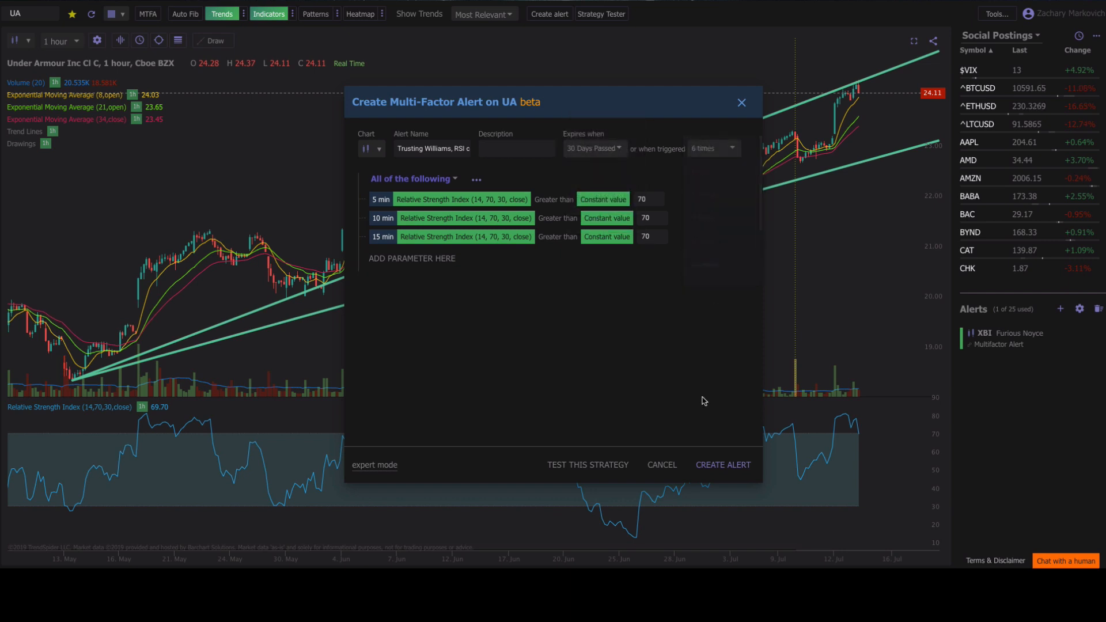
pyautogui.click(721, 465)
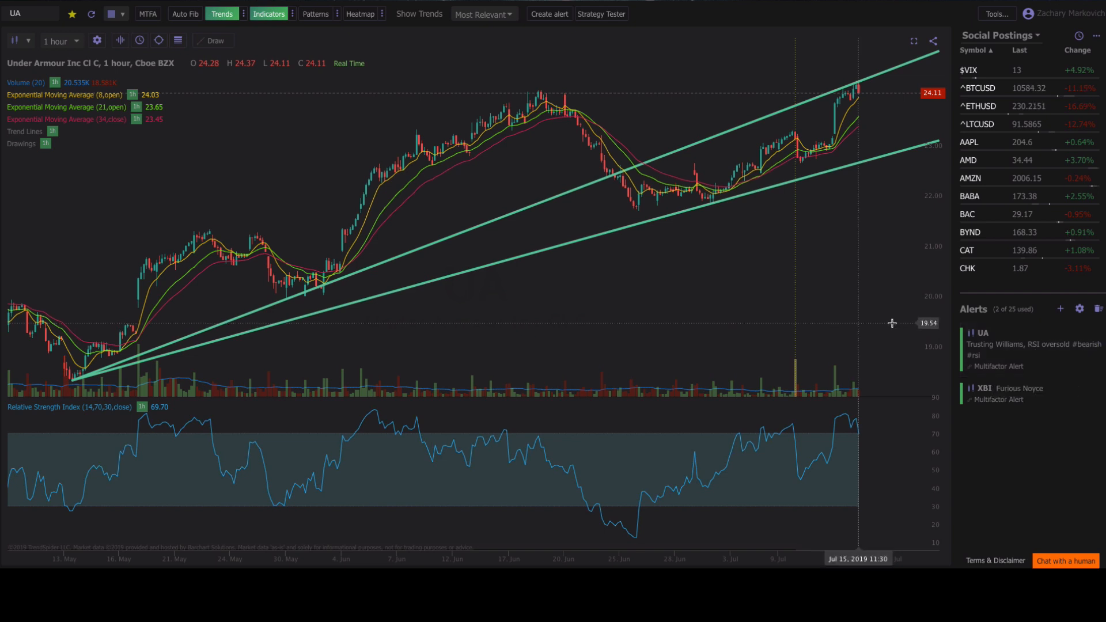
pyautogui.moveTo(891, 326)
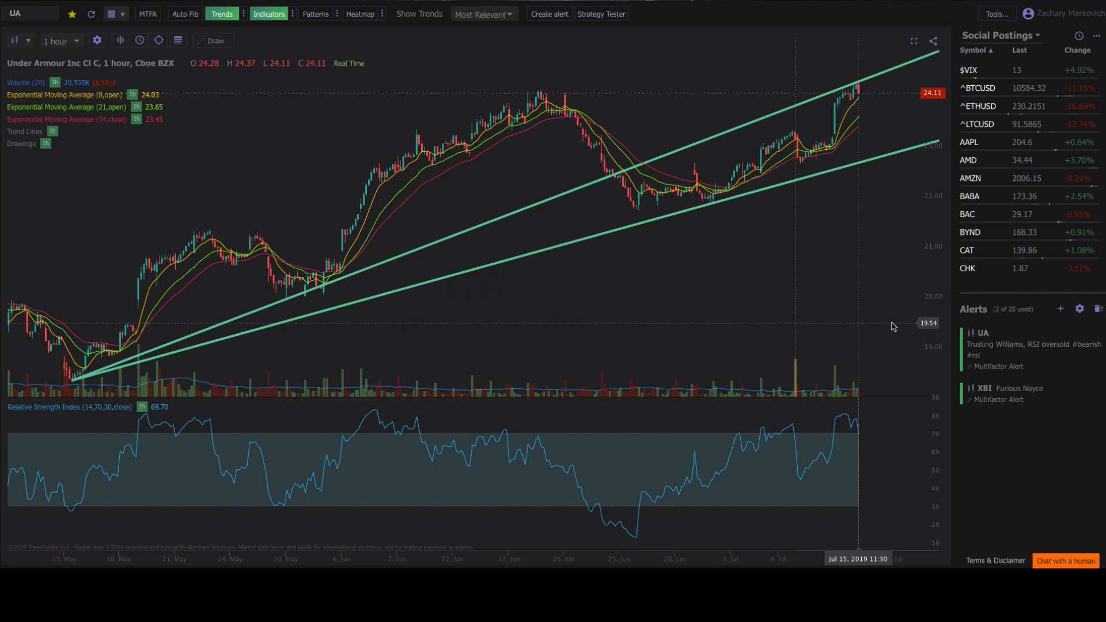